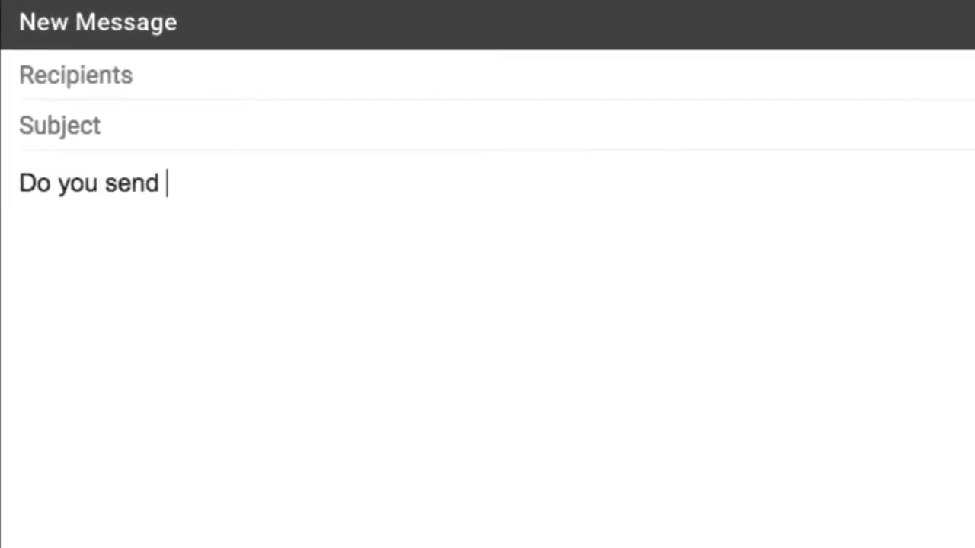
# Step: Finish the draft line "important emails? - YES!" in the message body
pyautogui.write('important emails?')
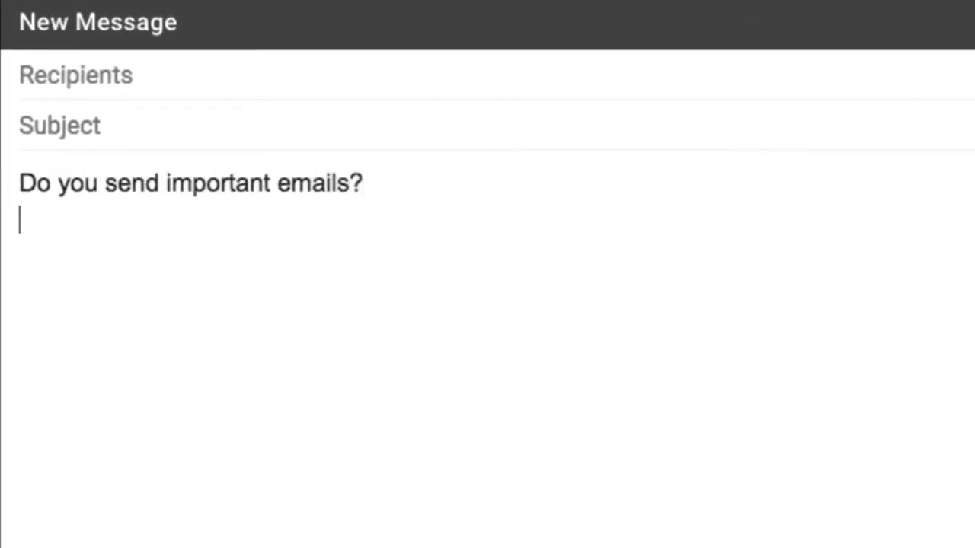
pyautogui.write('- YES!')
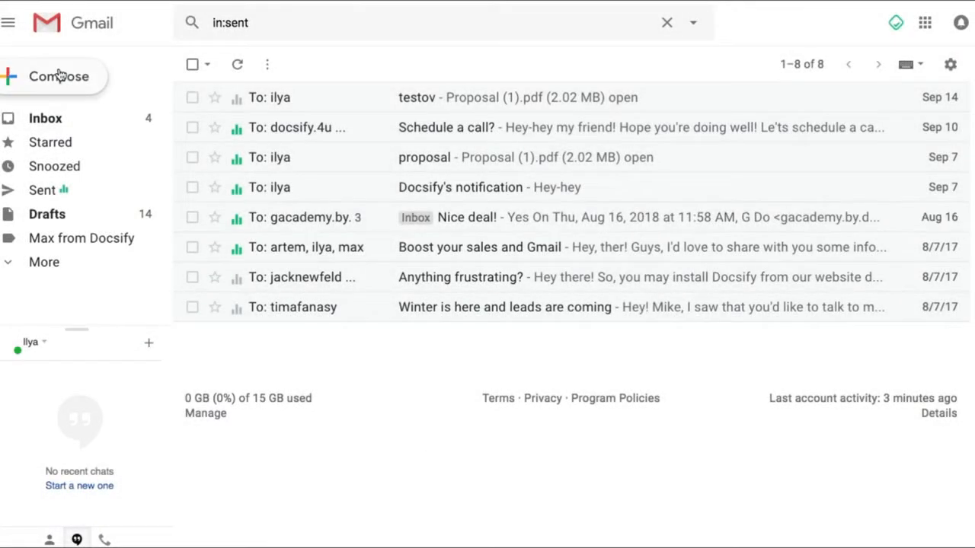
# Step: Compose a new message and enable Docsify tracking with Opens and Clicks
pyautogui.click(58, 76)
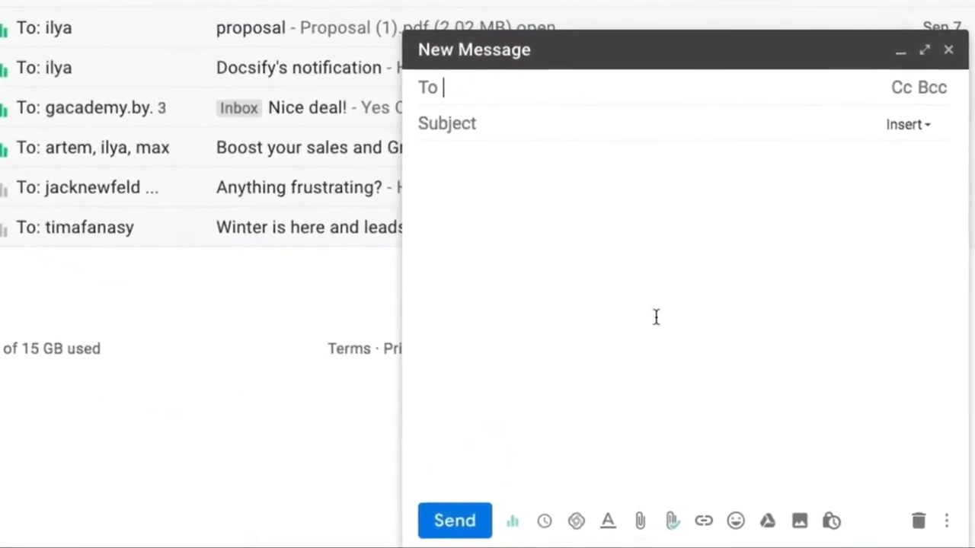
pyautogui.click(512, 521)
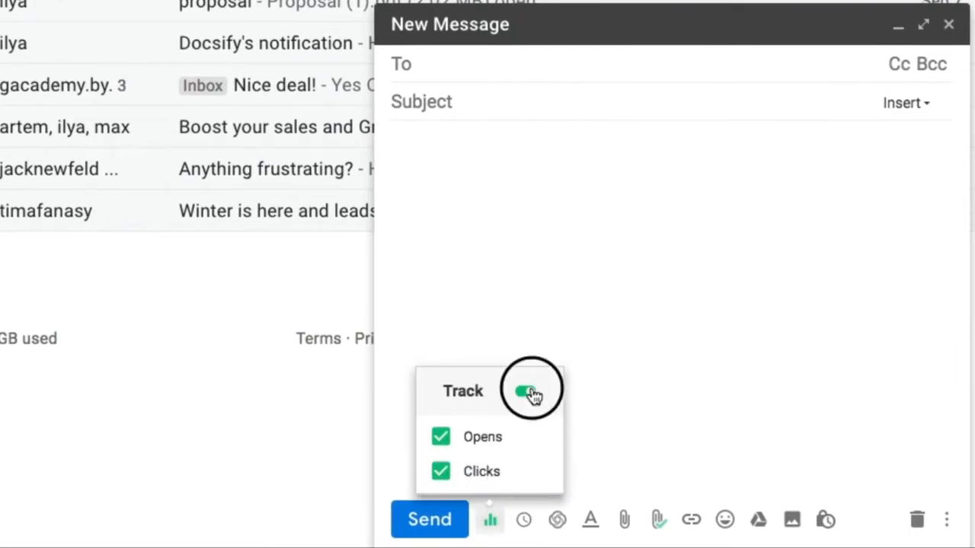
pyautogui.click(528, 390)
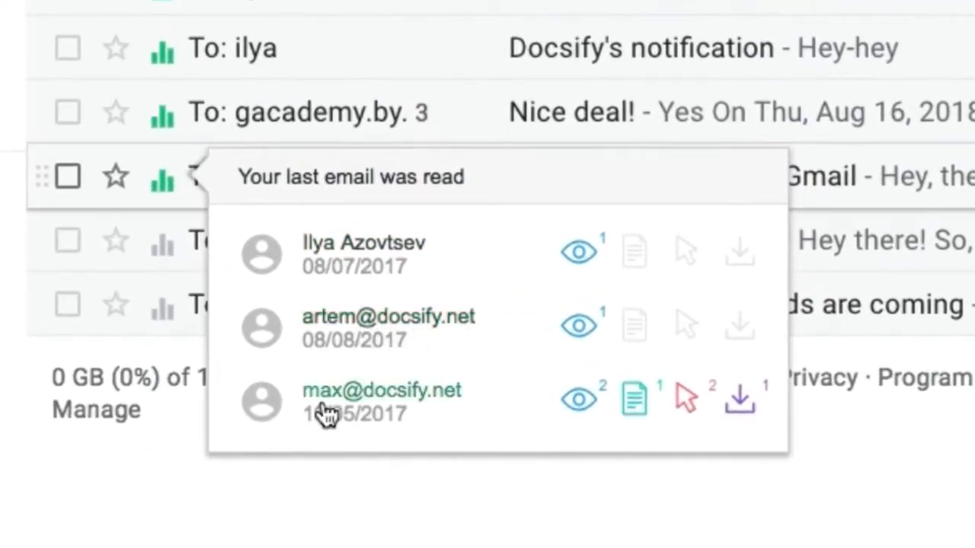
pyautogui.moveTo(693, 404)
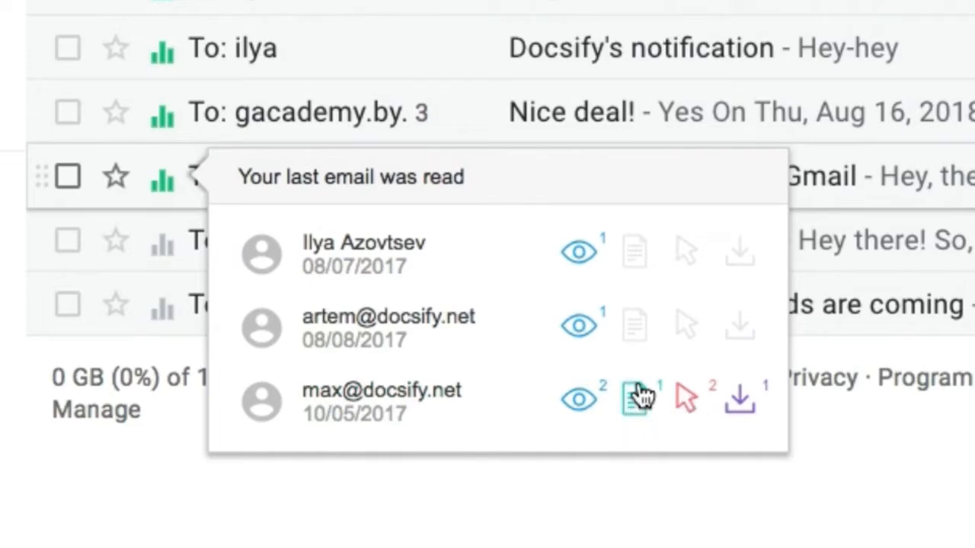
pyautogui.moveTo(566, 381)
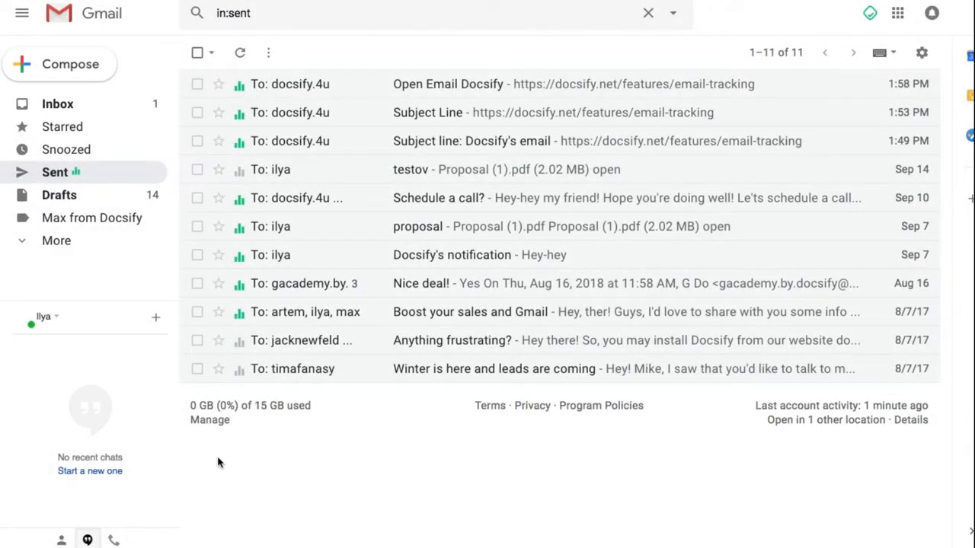
# Step: Compose a new message scheduled to send September 20th 2018 at 8:00 AM
pyautogui.click(70, 64)
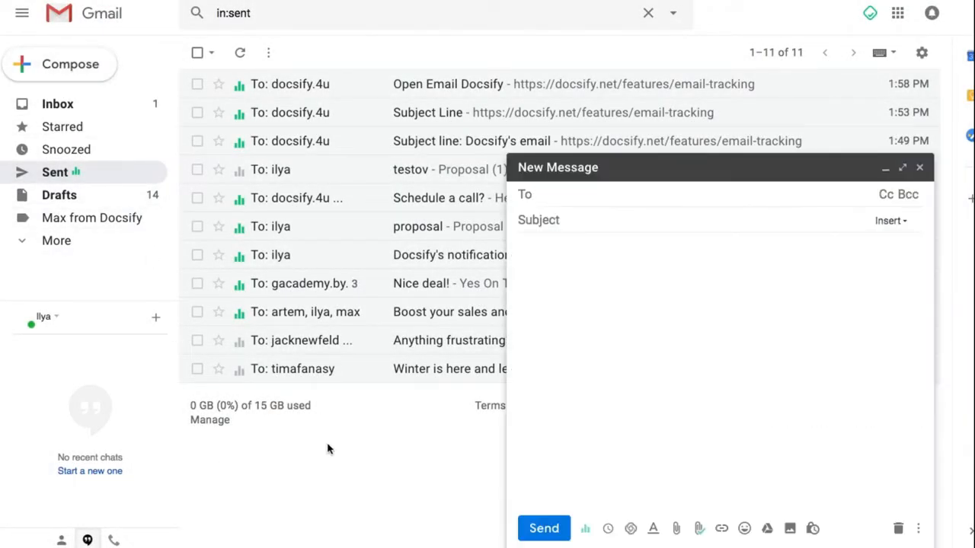
pyautogui.moveTo(303, 493)
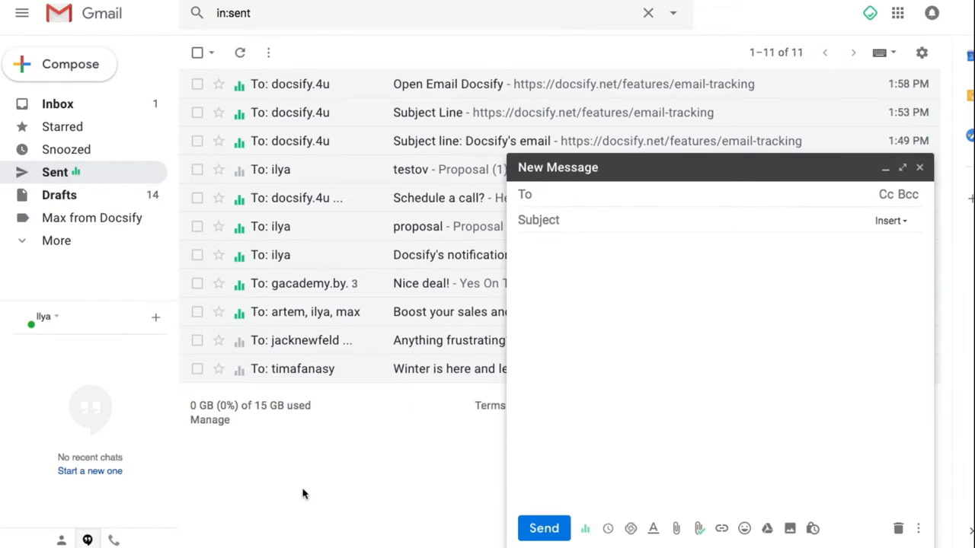
pyautogui.moveTo(295, 505)
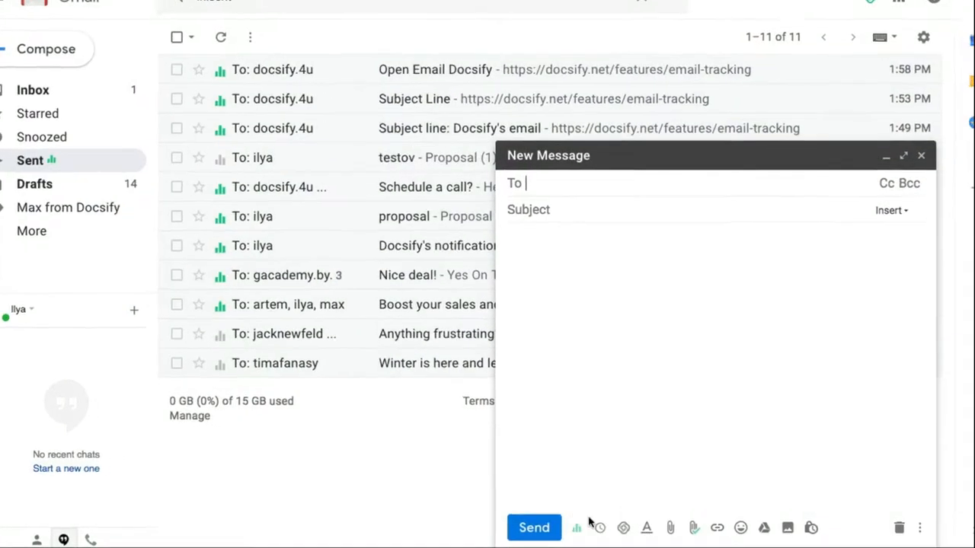
pyautogui.click(600, 527)
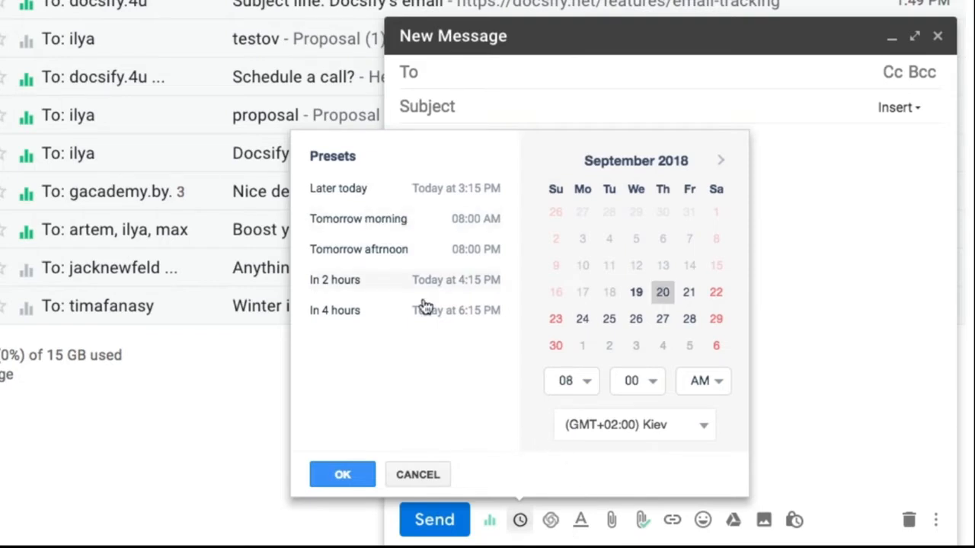
pyautogui.click(341, 474)
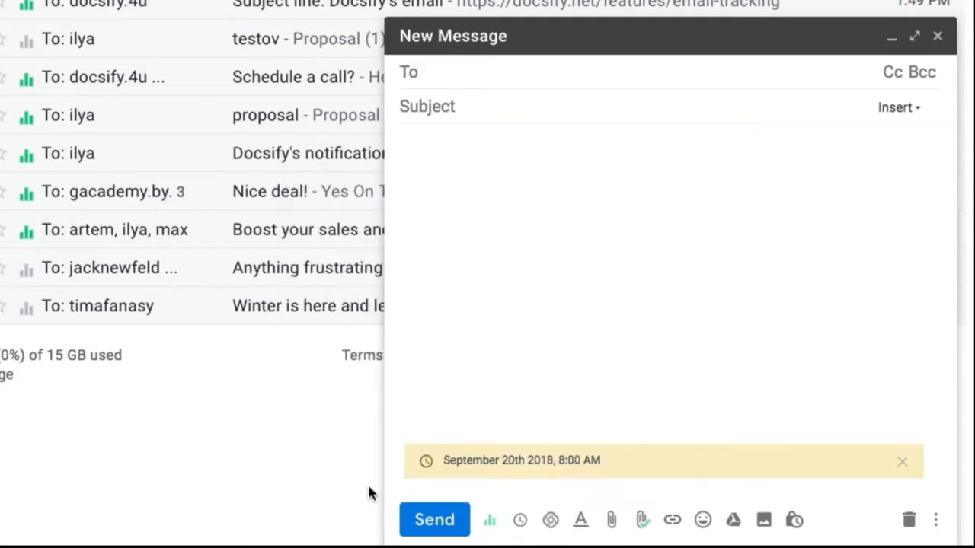
pyautogui.moveTo(434, 519)
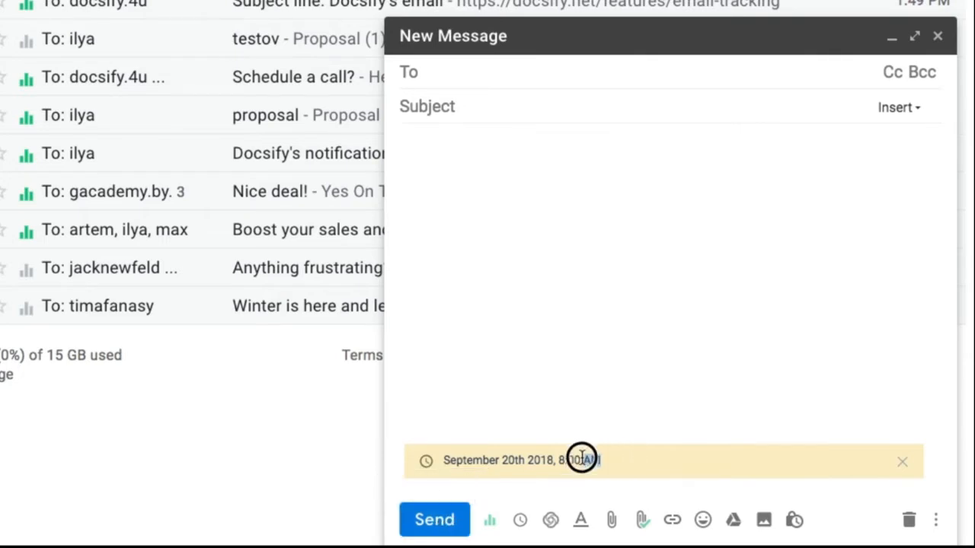
pyautogui.moveTo(439, 455)
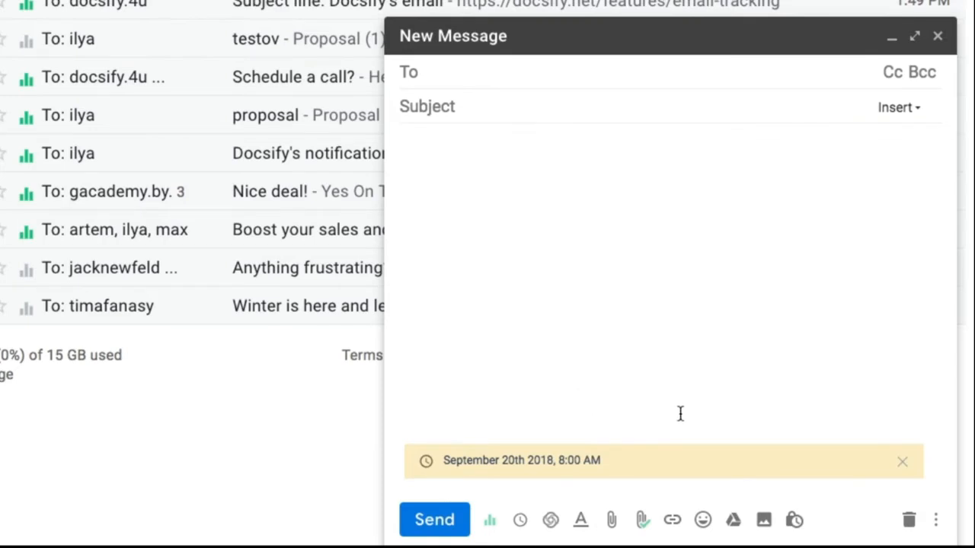
pyautogui.moveTo(736, 420)
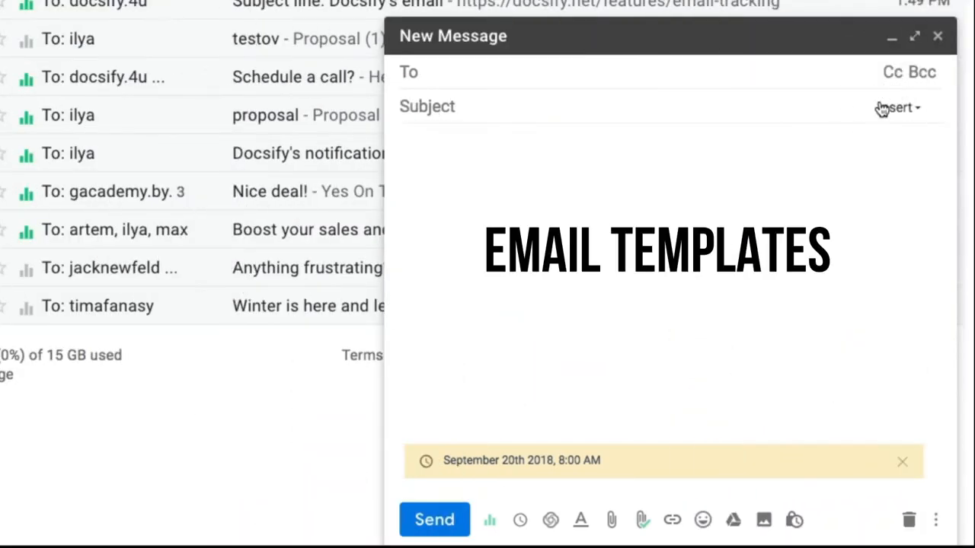
# Step: Show the saved email templates and enter the Docsify example template folder
pyautogui.click(897, 107)
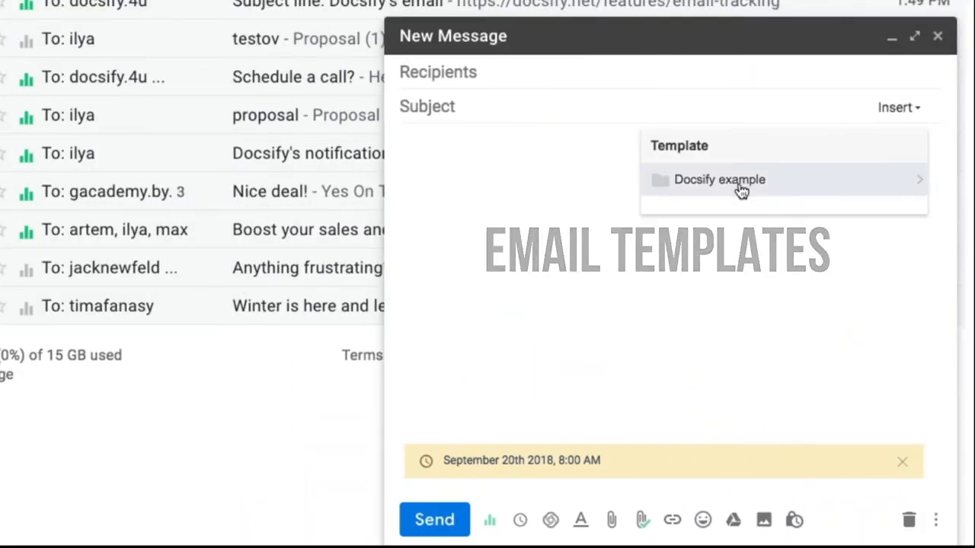
pyautogui.click(719, 180)
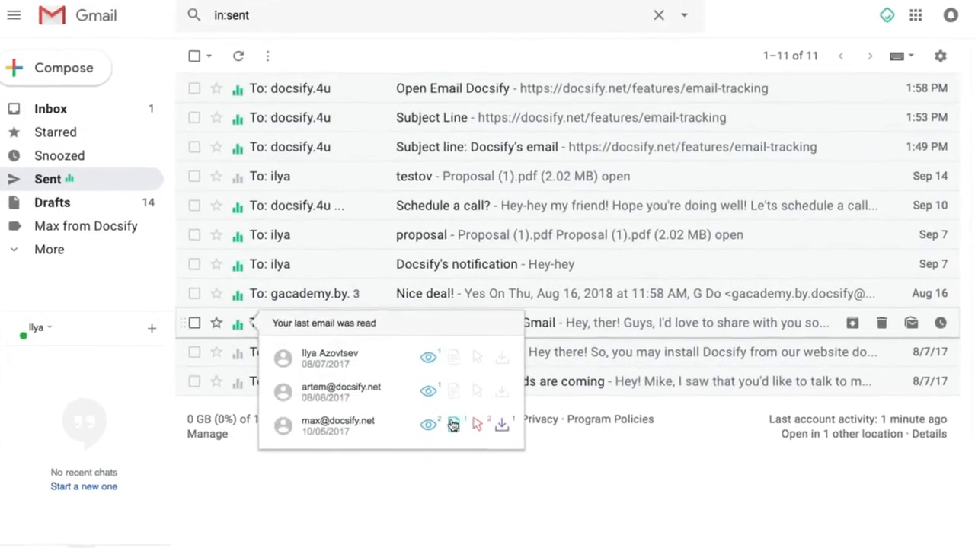
# Step: View the per-page time chart for the presentation PDF, then leave Gmail
pyautogui.click(454, 423)
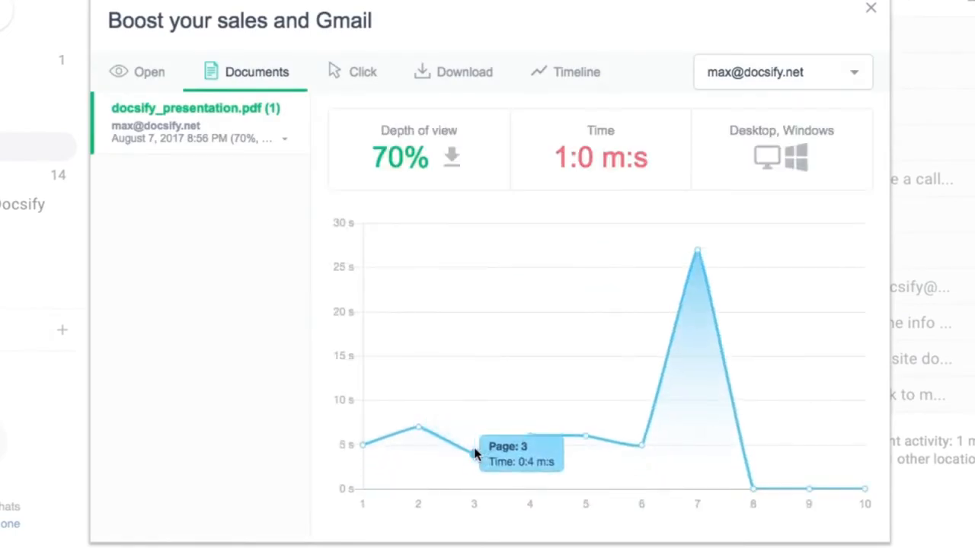
pyautogui.moveTo(576, 402)
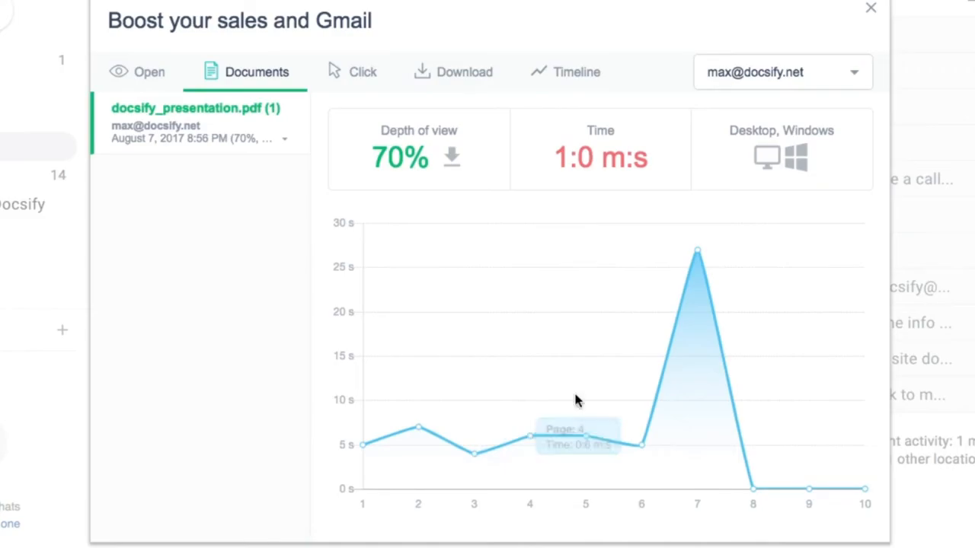
pyautogui.click(872, 9)
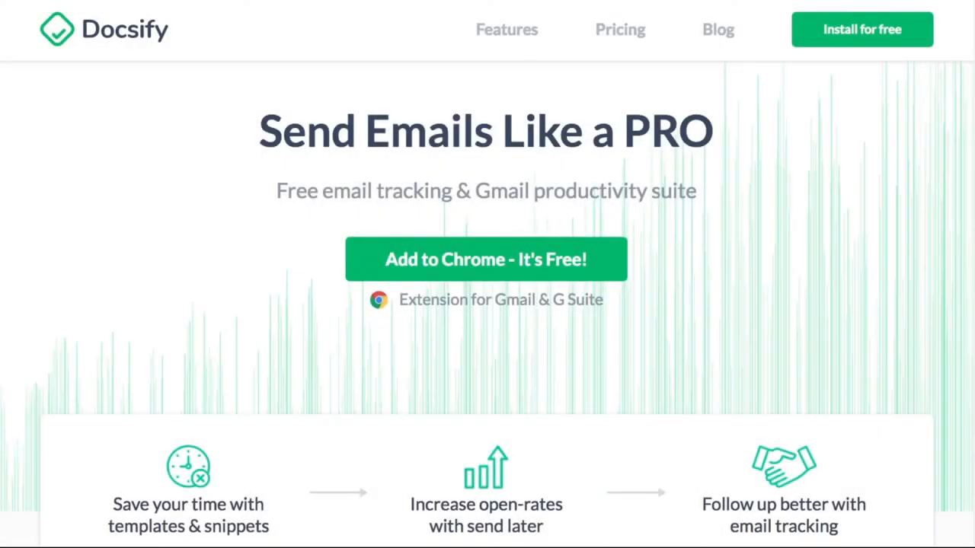
pyautogui.moveTo(481, 299)
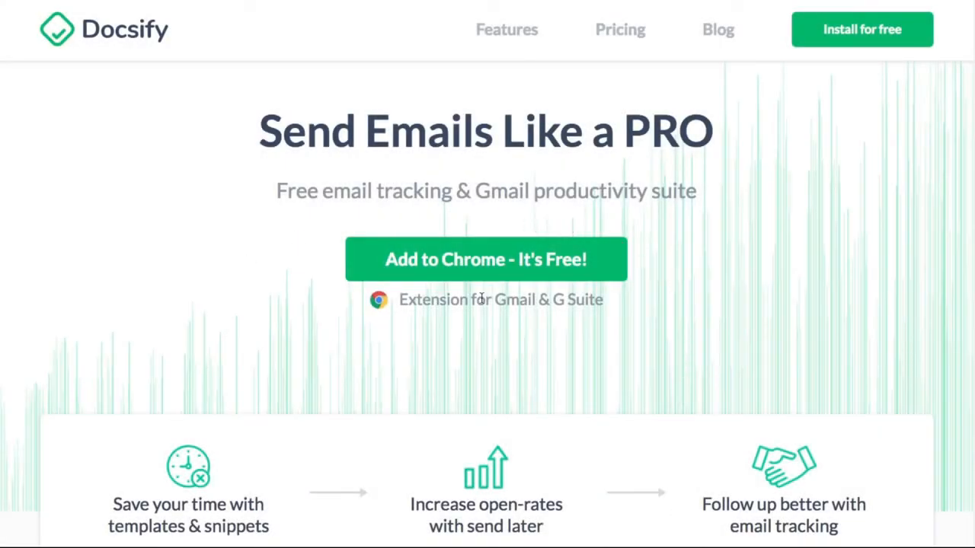